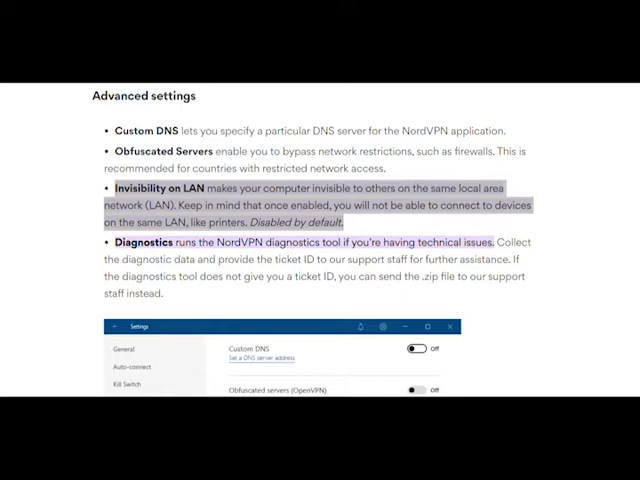
mouse_move(48, 172)
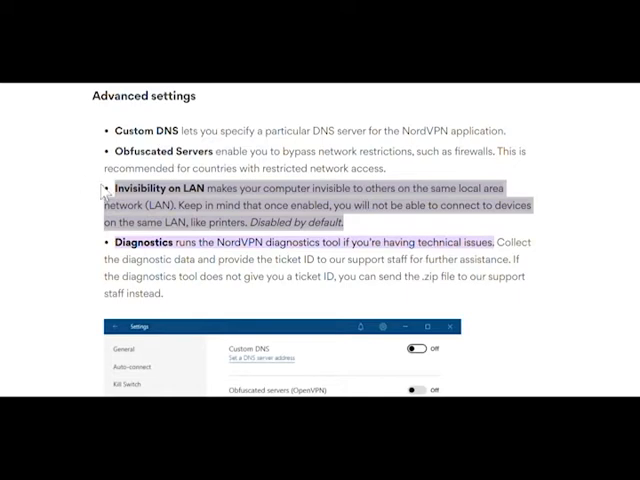
Step: Scroll the article down to the NordVPN Advanced settings screenshot showing Invisibility on LAN
drag(108, 191, 340, 223)
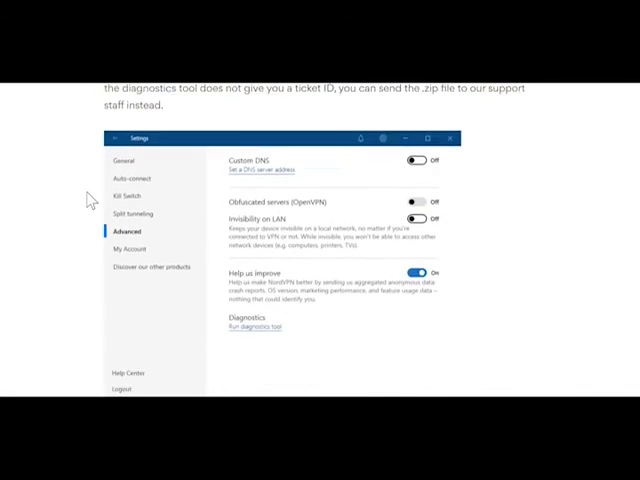
scroll(down, 3)
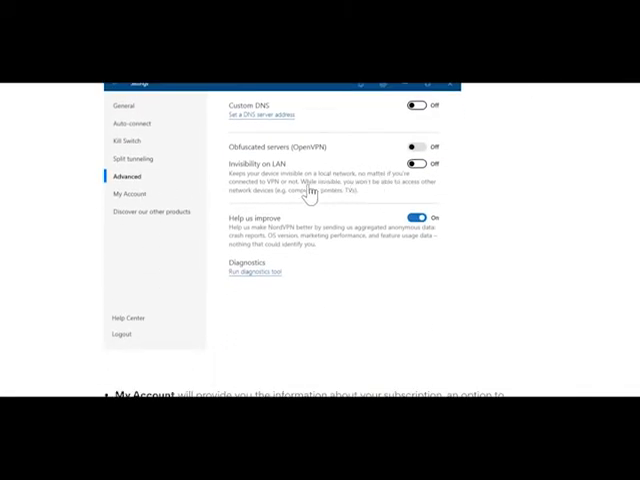
mouse_move(370, 200)
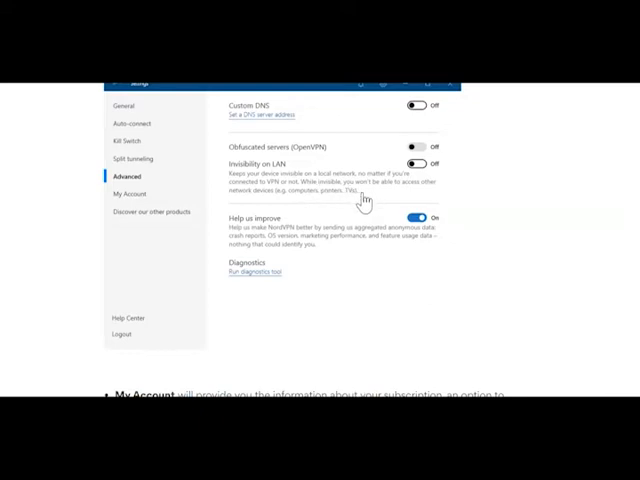
mouse_move(408, 198)
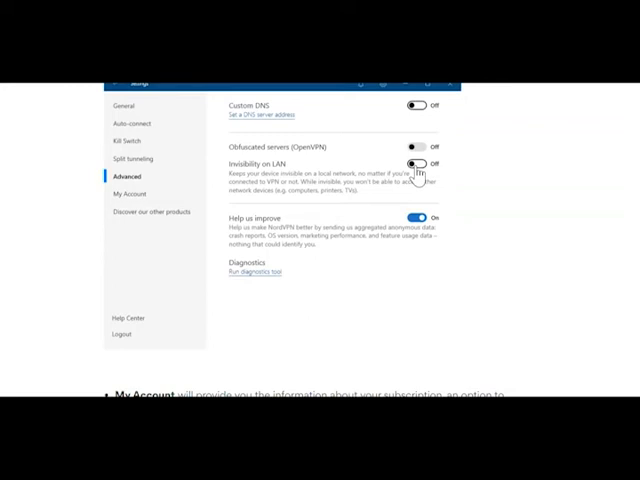
mouse_move(399, 320)
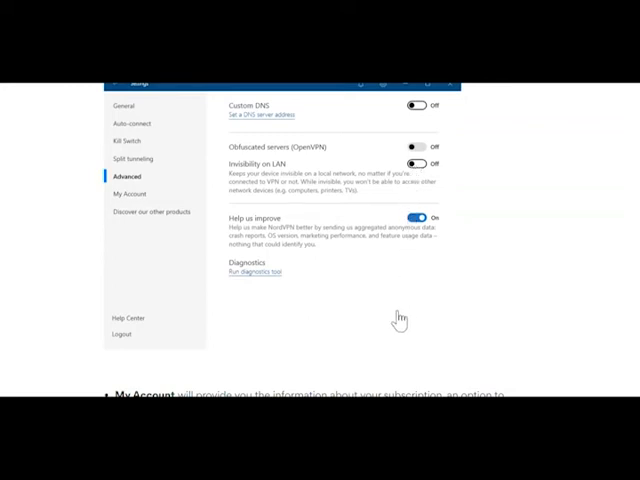